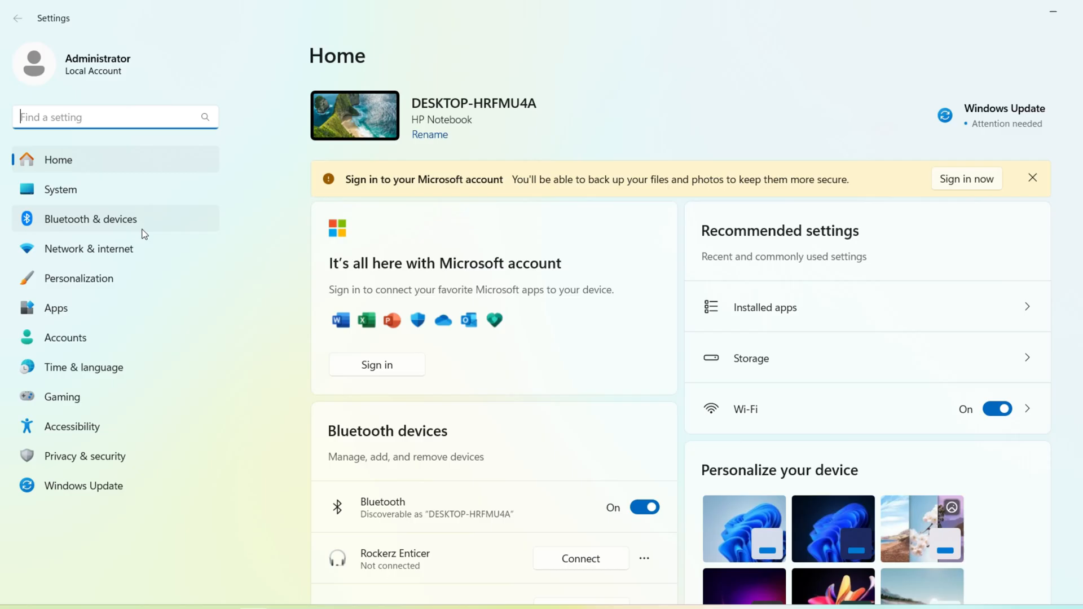
Step: Show the Cameras page under Bluetooth & devices listing the HP TrueVision HD
left_click(91, 219)
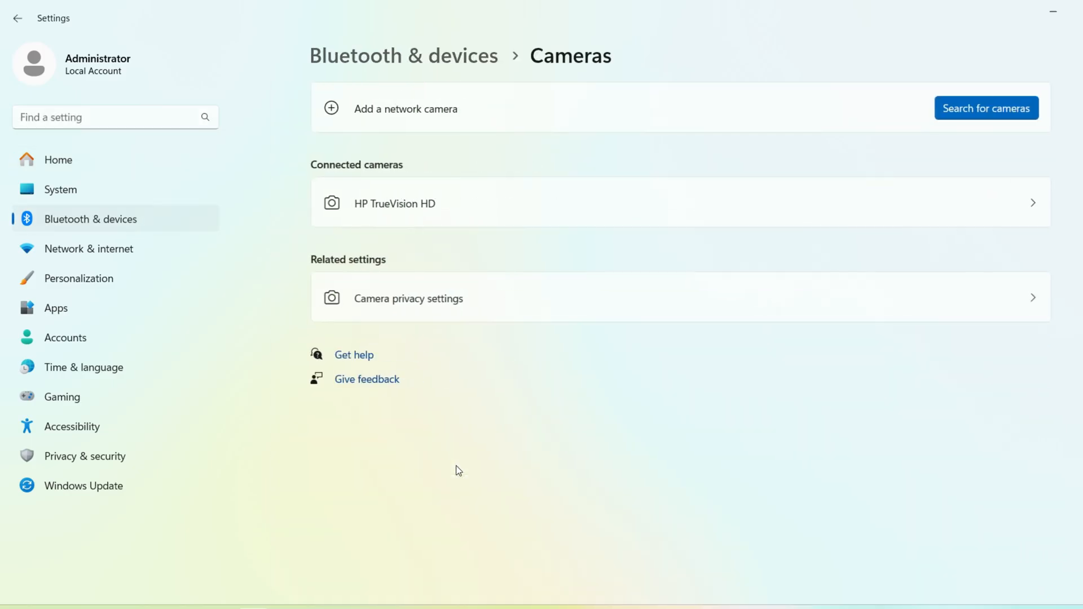
Step: Adjust the HP TrueVision HD's brightness, contrast, sharpness and saturation, then reset settings to defaults
left_click(414, 202)
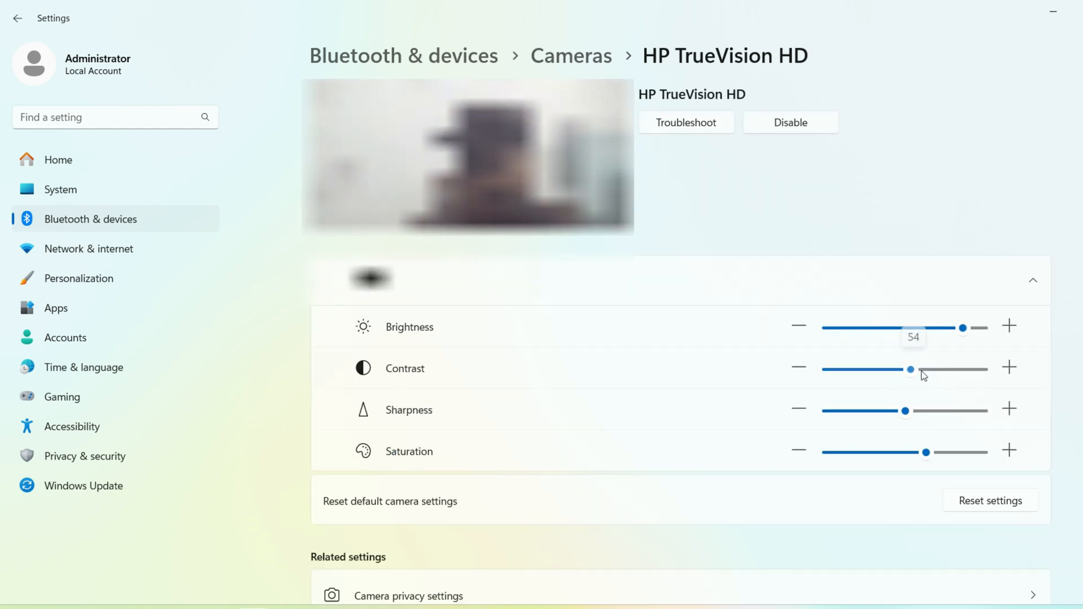
left_click(989, 500)
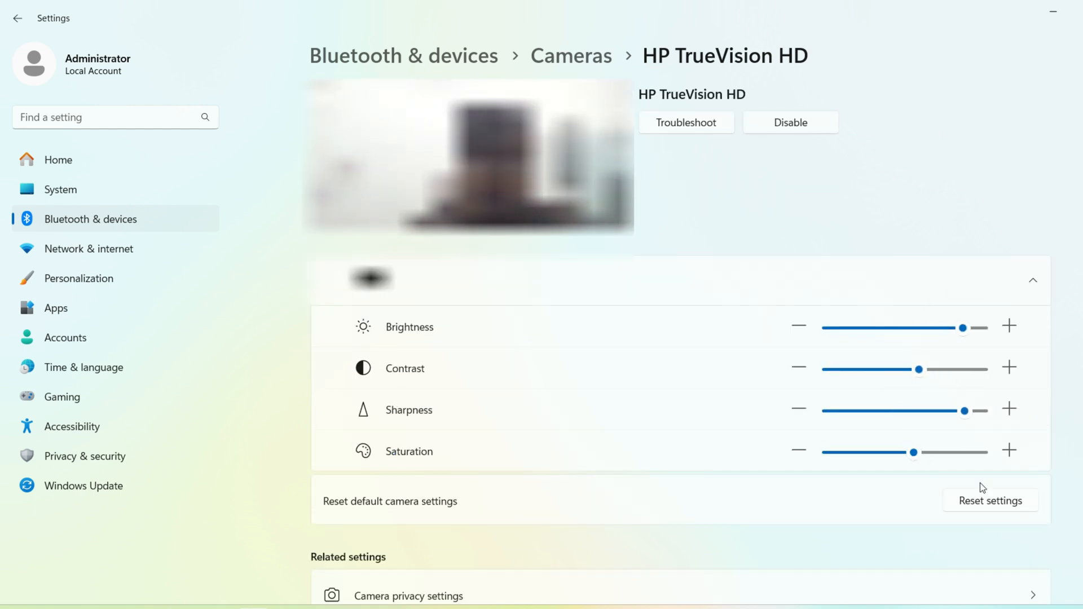
left_click(989, 500)
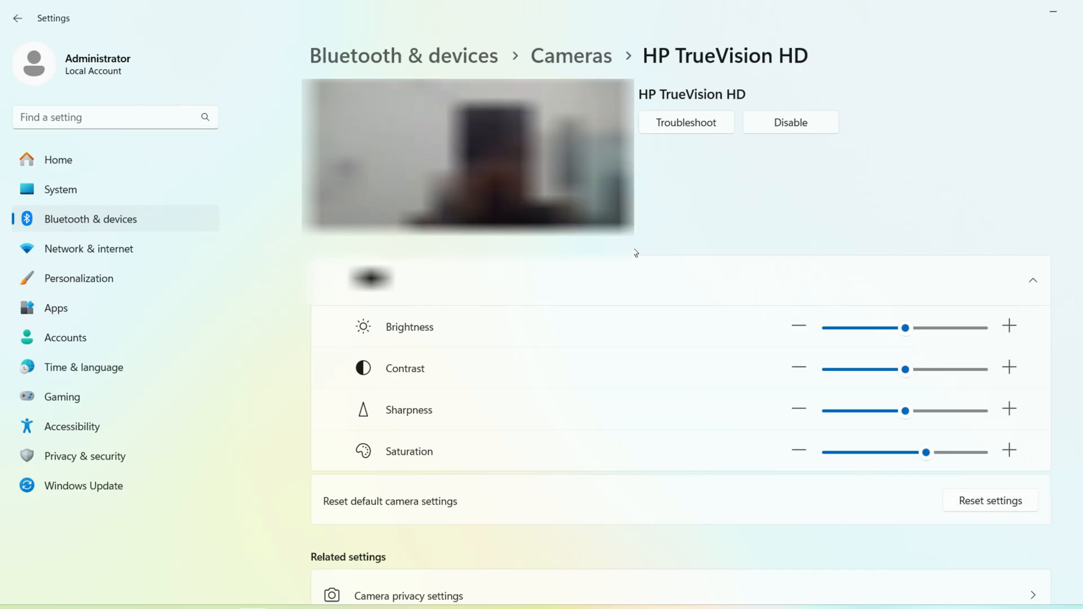